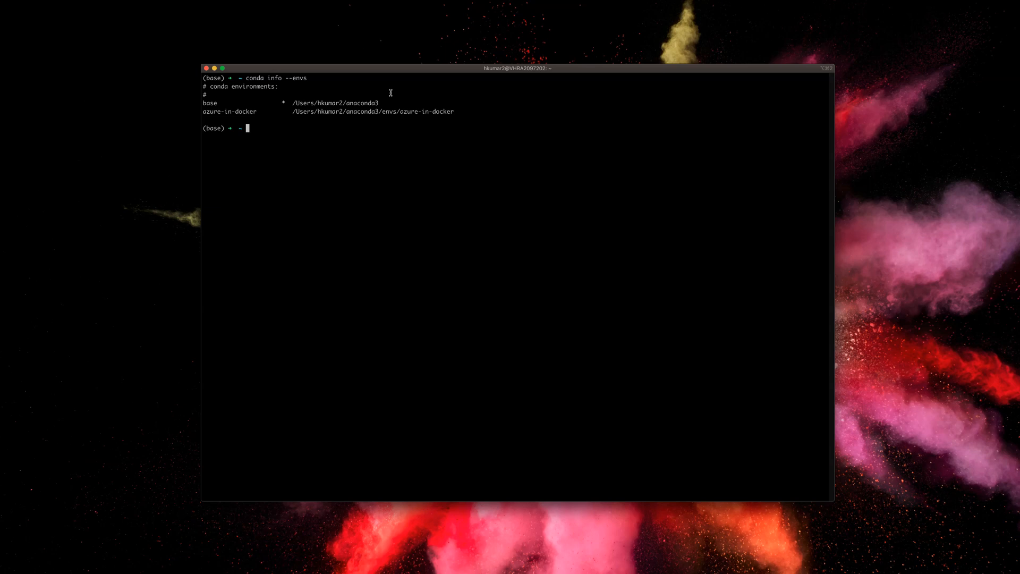
Enter the conda create command for a new environment named ds-bootcamp
text(conda)
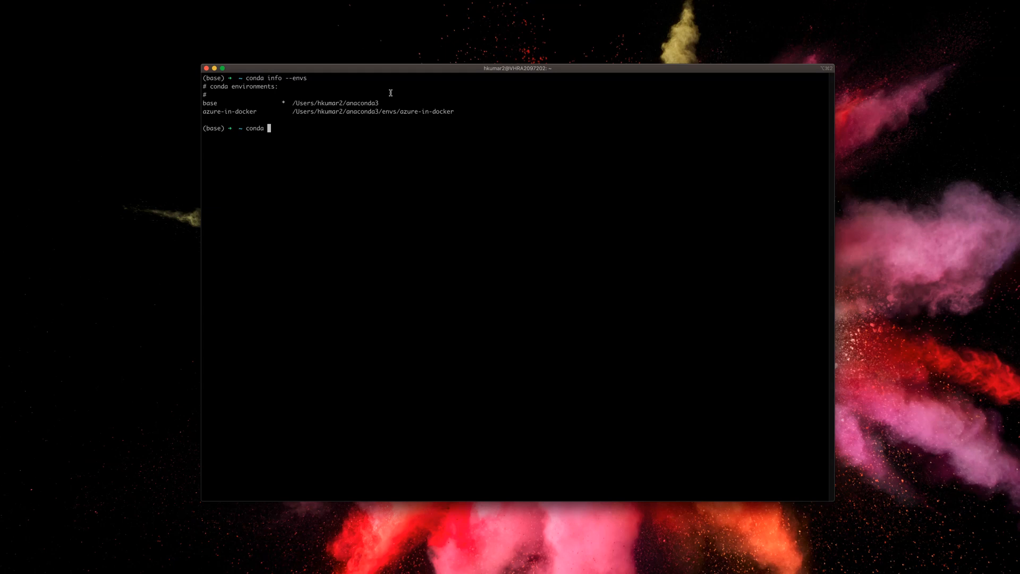
text(c)
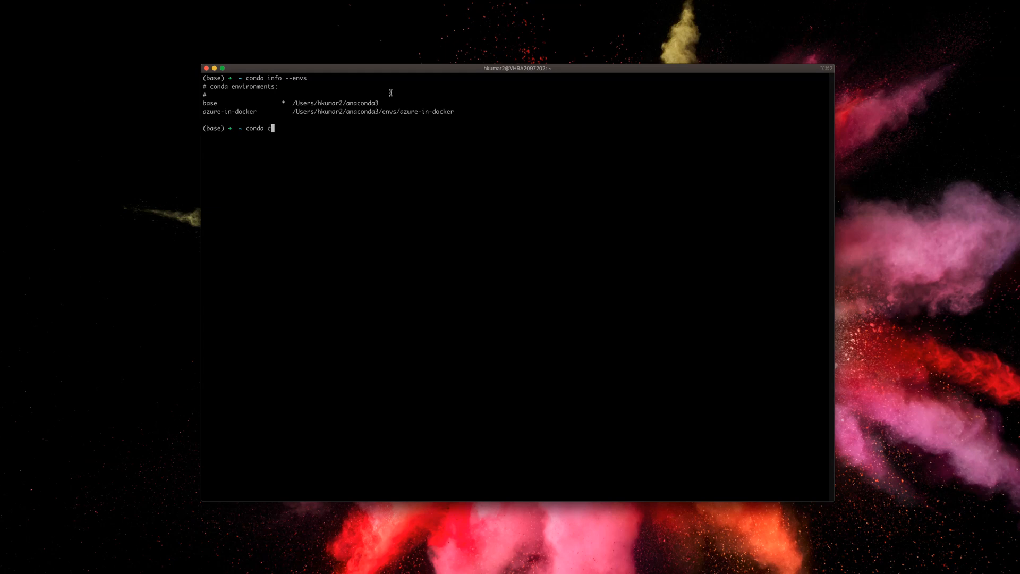
text(reate)
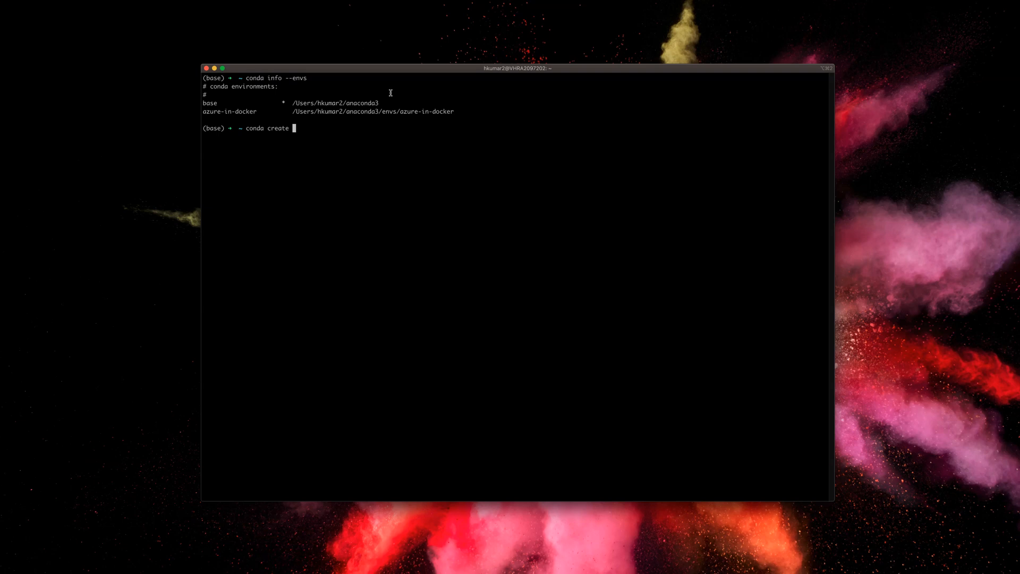
text(-n)
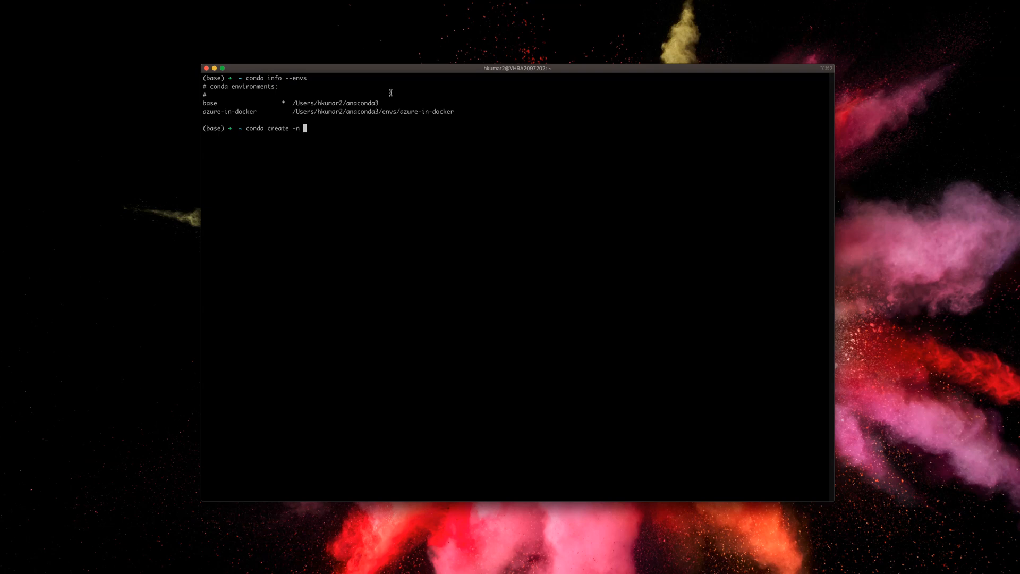
text(ds-)
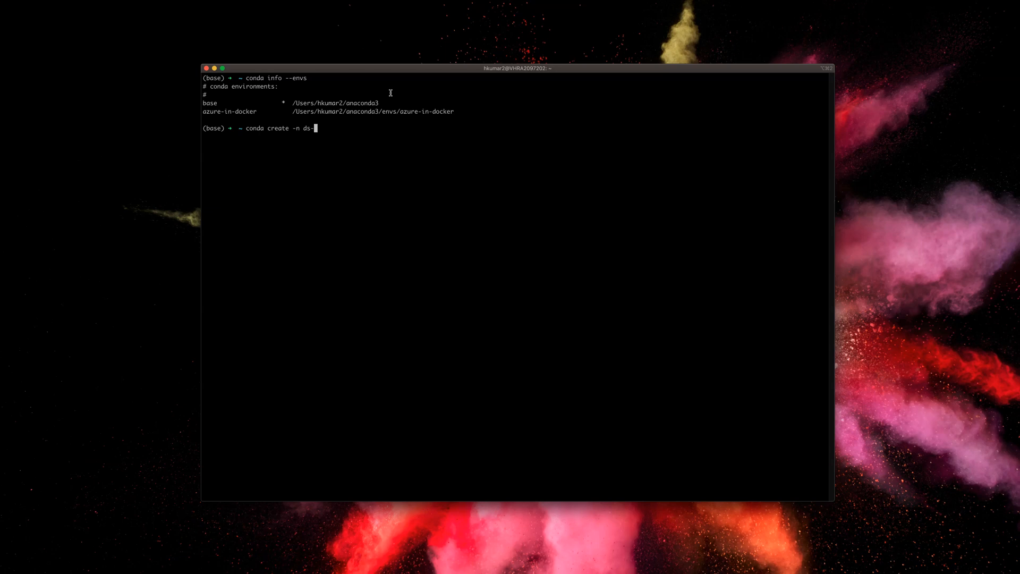
text(bootcamp python=)
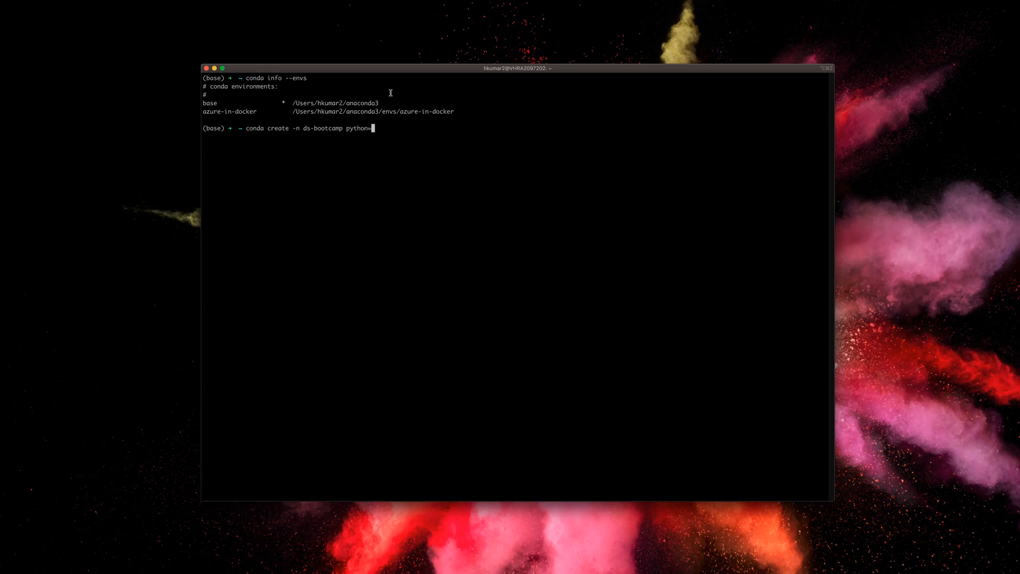
Specify python=3.8.3 and run the command to reach the package plan prompt
text(3.8.3)
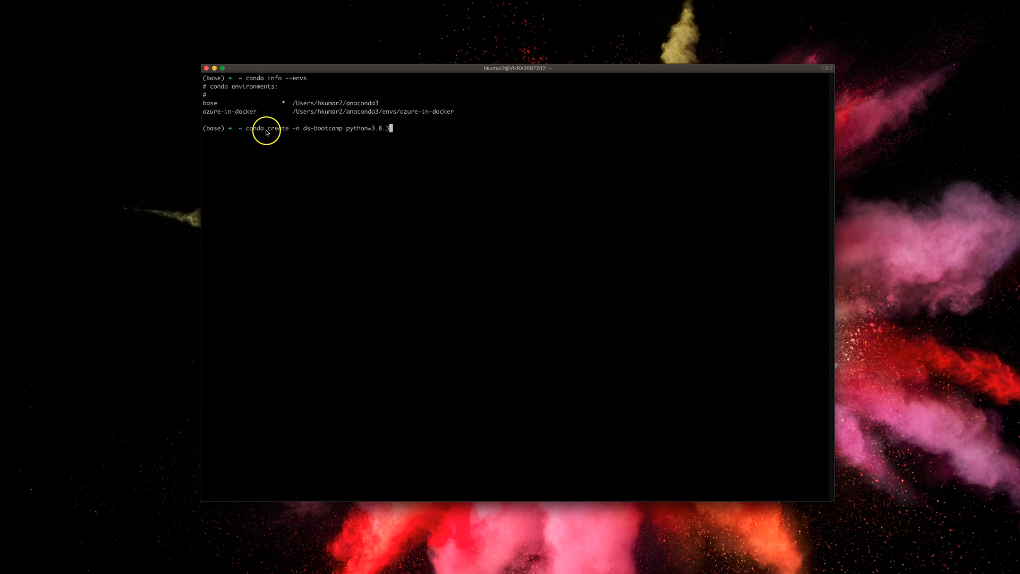
double_click(273, 129)
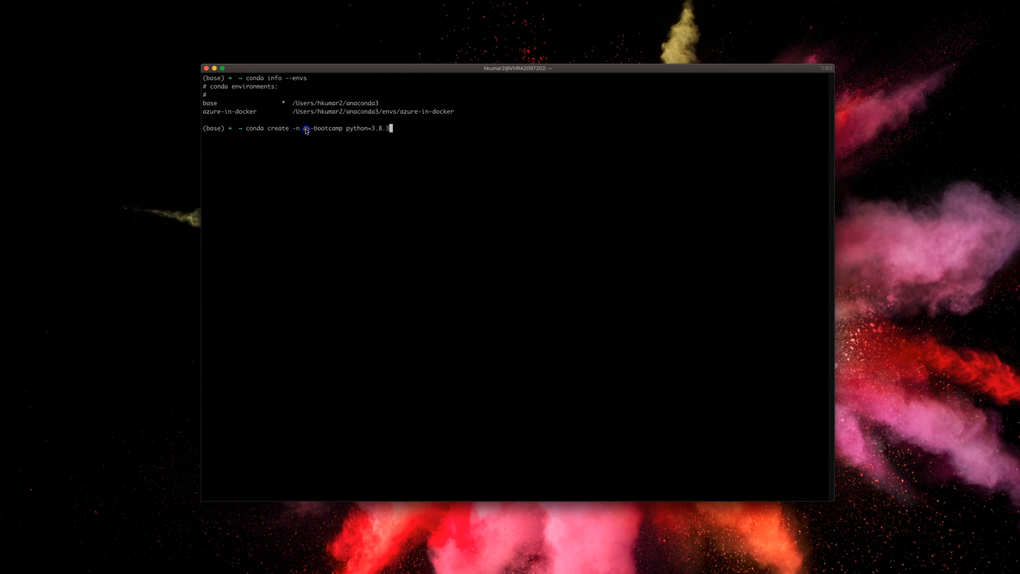
double_click(322, 129)
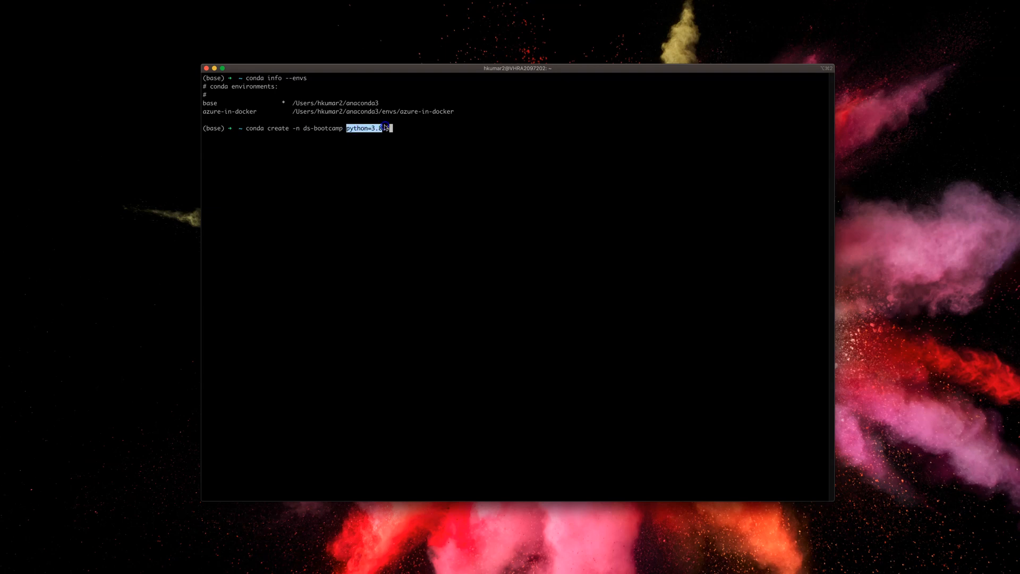
text(.3)
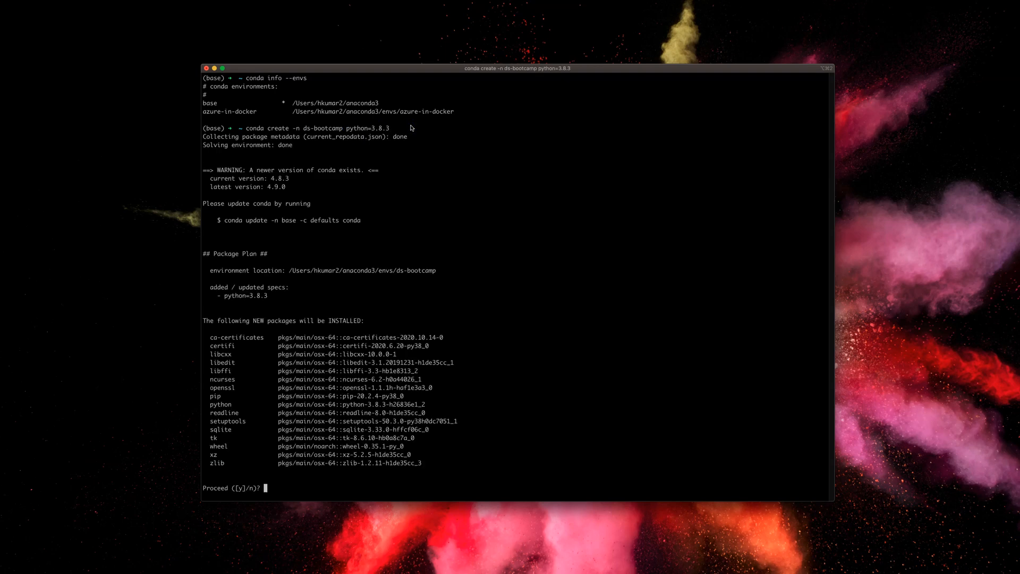
Confirm the install with y, then activate the ds-bootcamp environment
text(y)
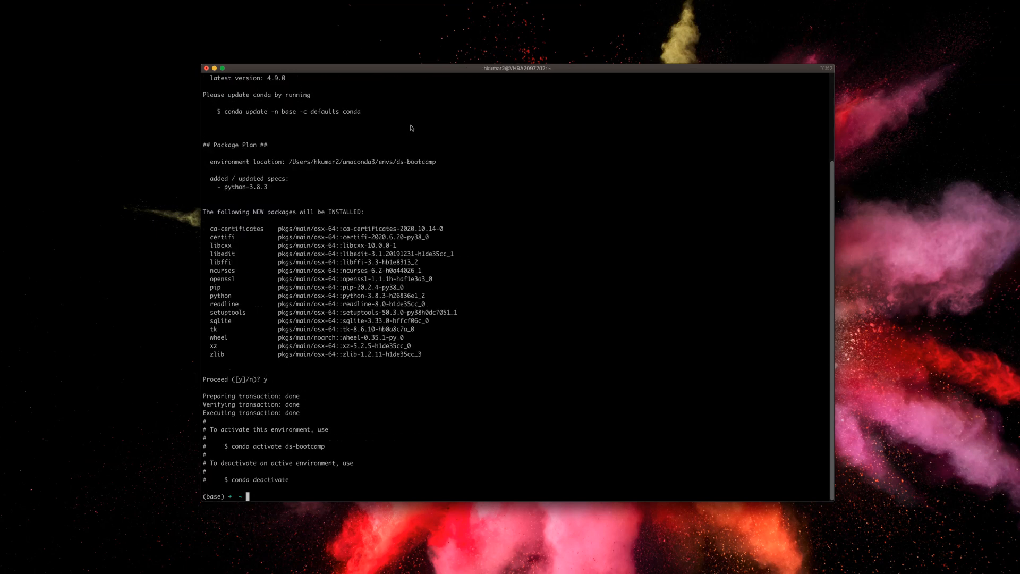
mouse_move(265, 437)
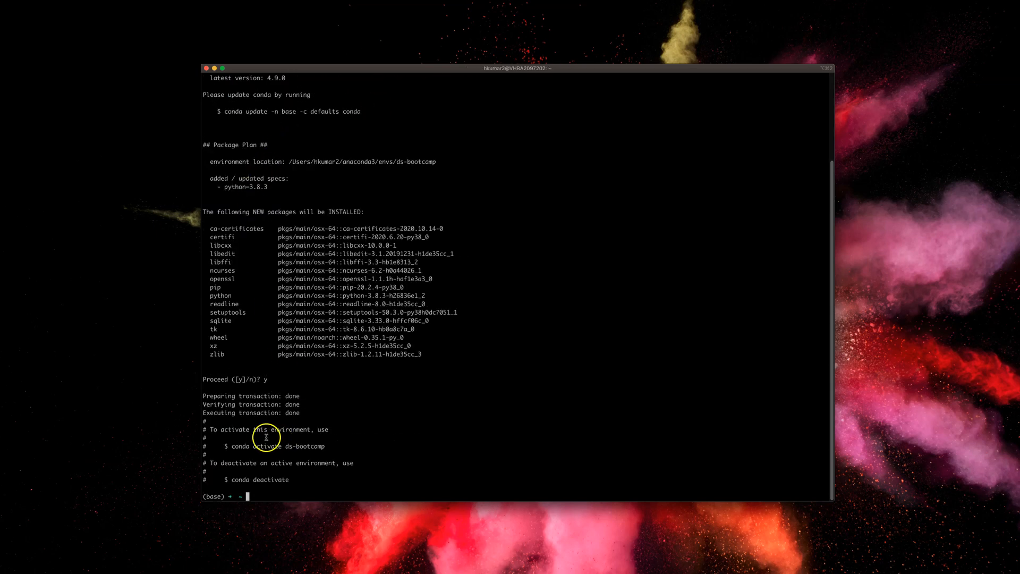
double_click(246, 445)
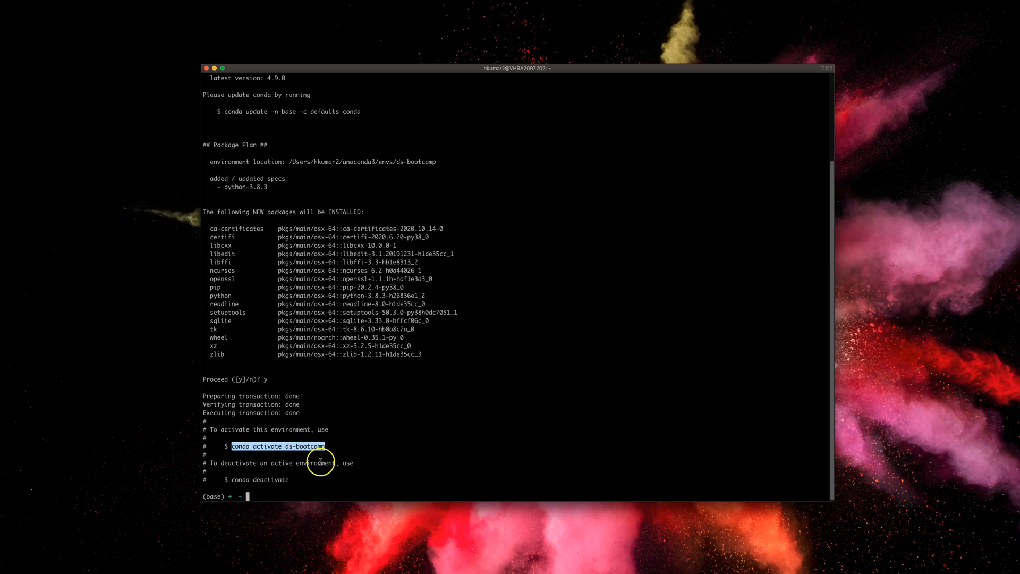
text(conda activate ds-bootcamp)
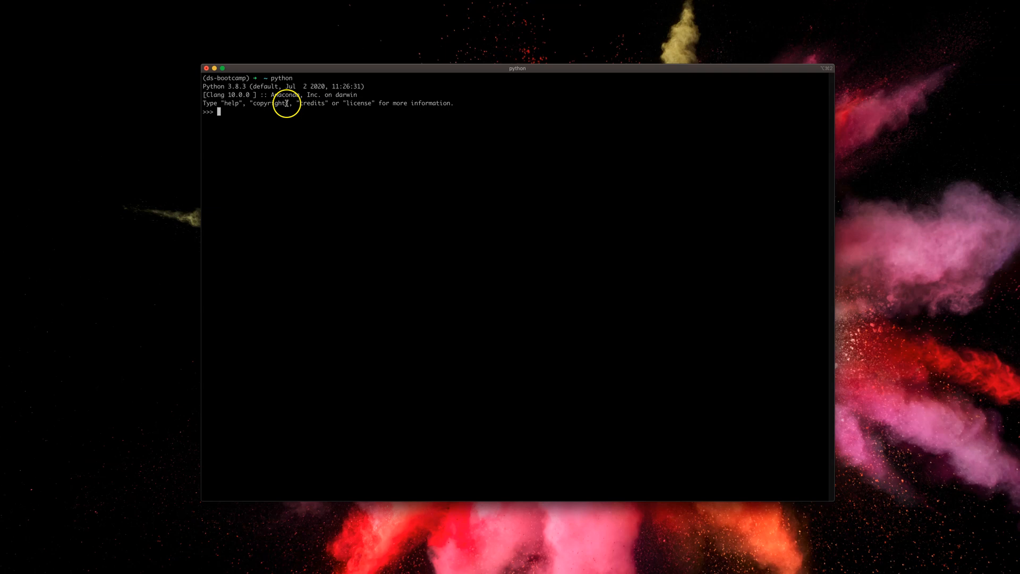
Evaluate 1 + 1 to get 2 in Python, exit the interpreter, and clear a typed ipython command
text(1 +)
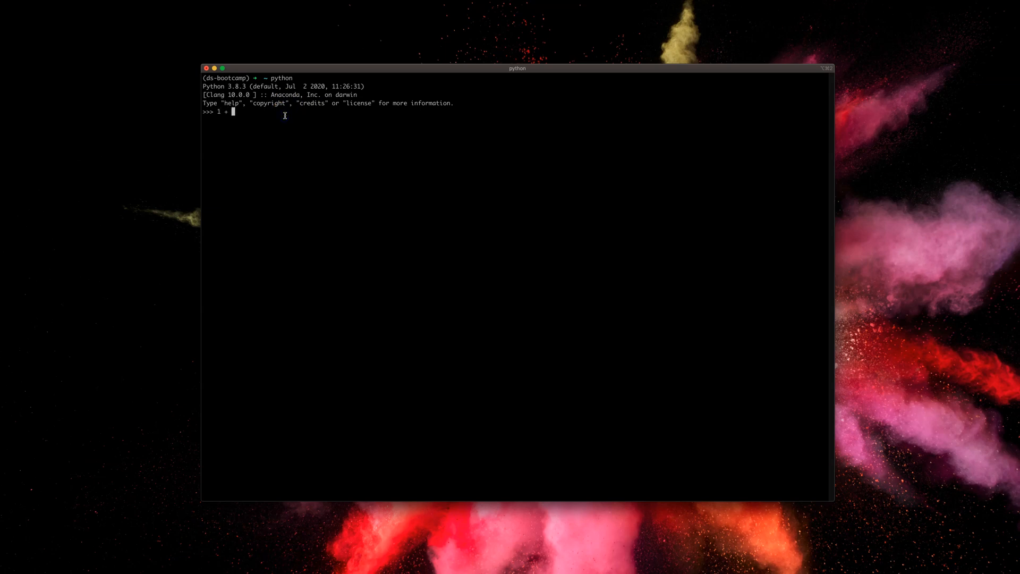
key(Return)
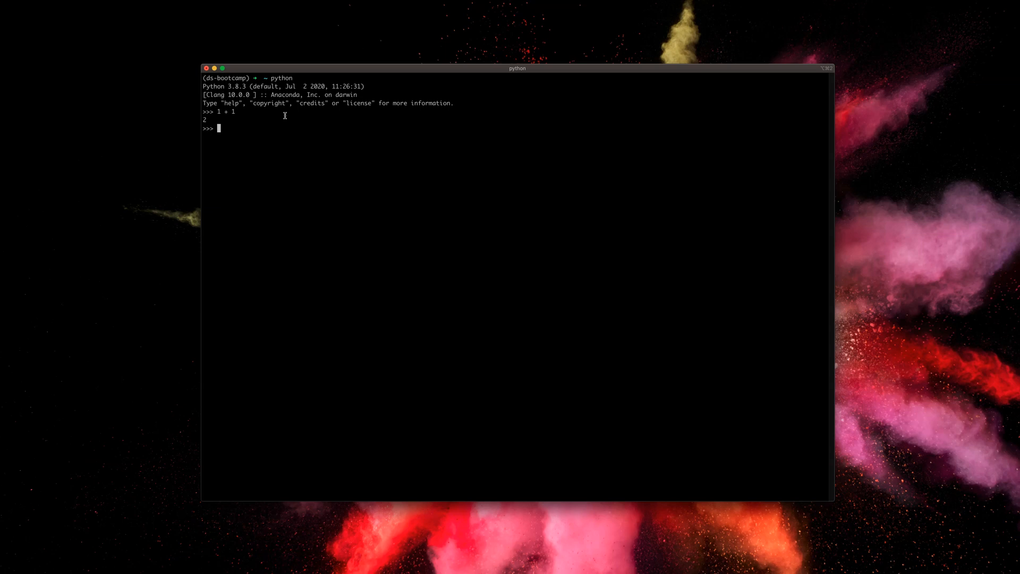
text(exit())
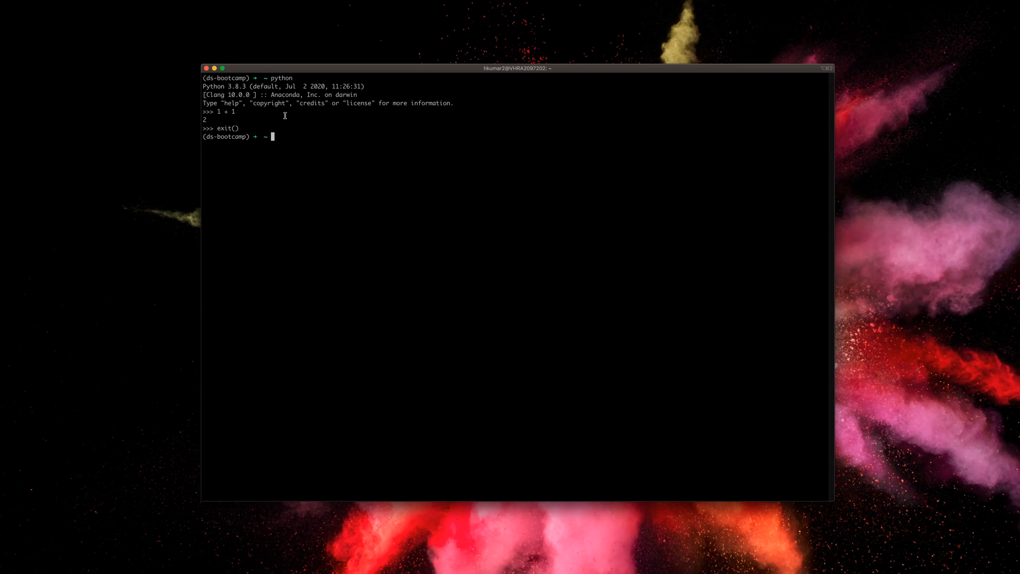
text(ipython)
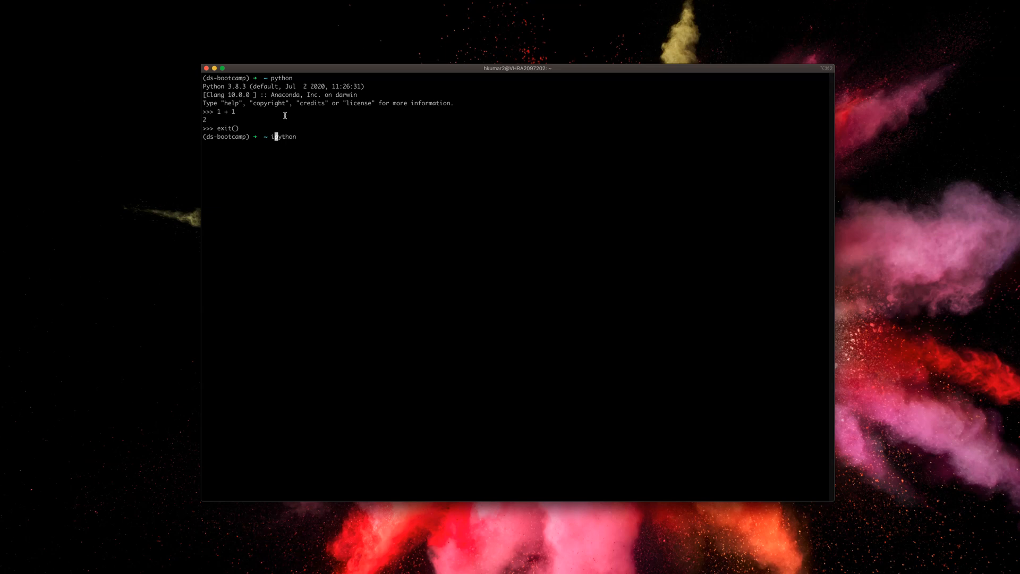
key(Backspace)
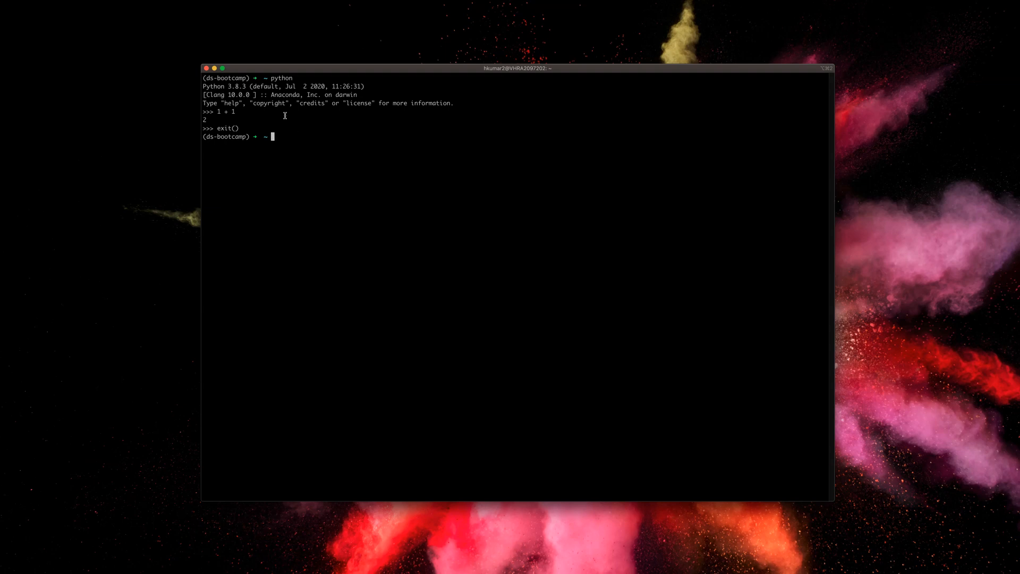
Run python -m IPython and highlight the 'No module named IPython' error
text(python)
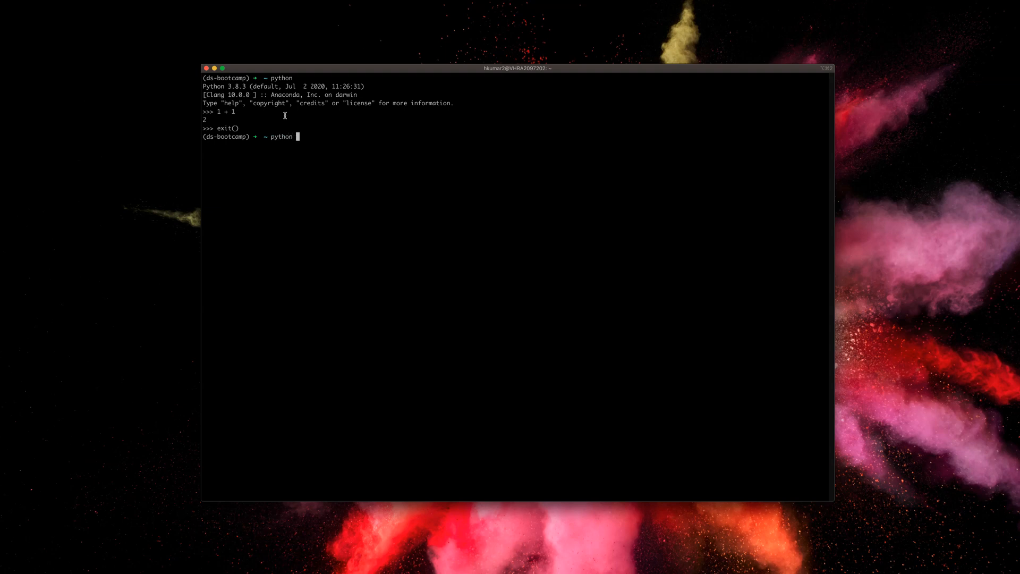
text(-m)
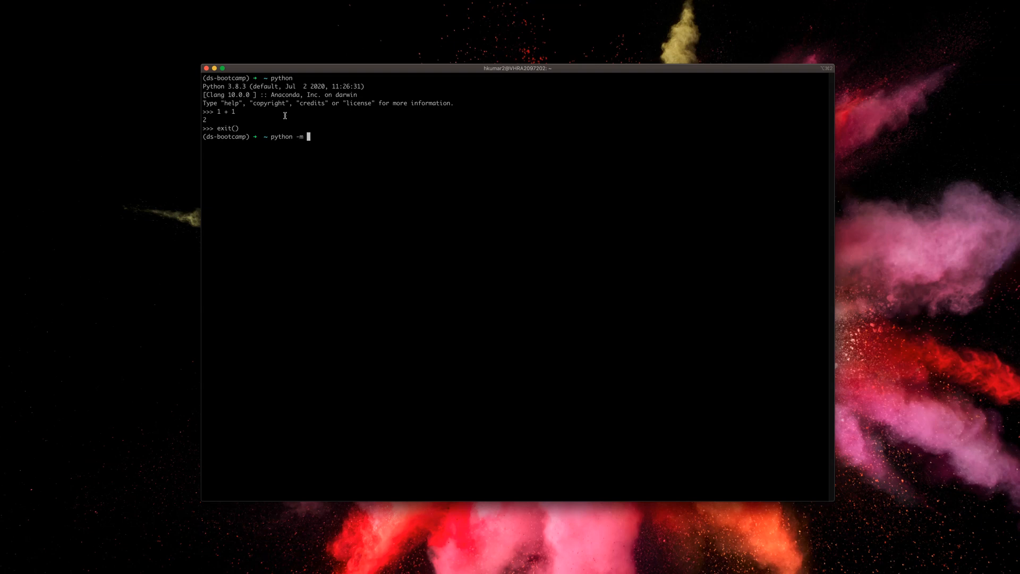
text(IPython)
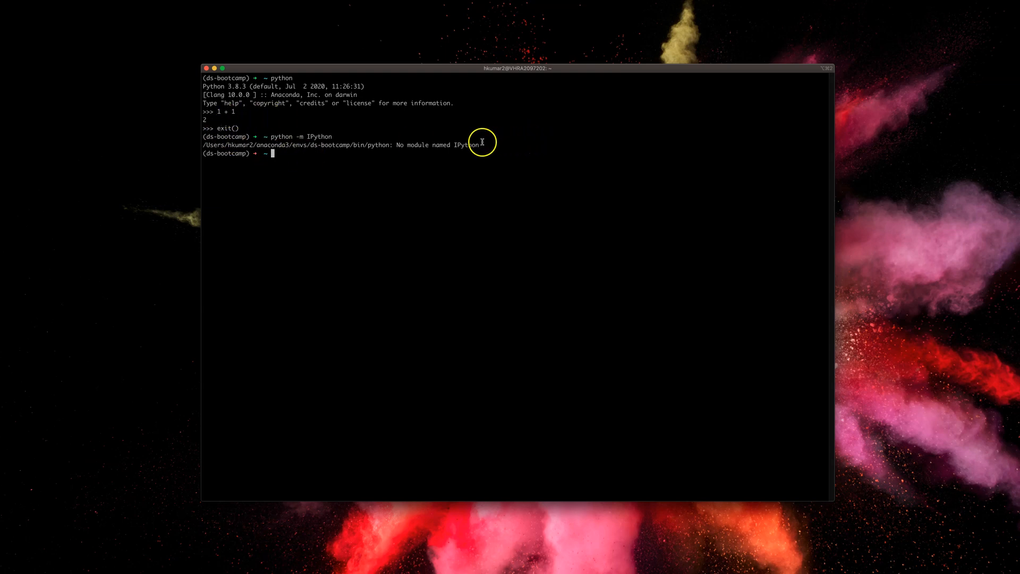
drag(308, 145, 480, 144)
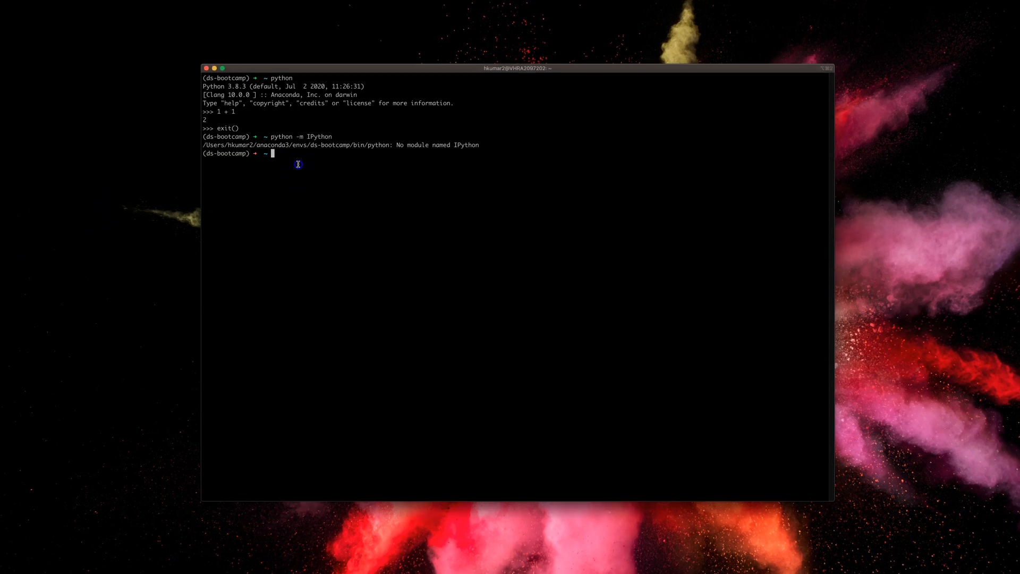
Prepare pip3 install jupyter jupyter-client jupyter-console jupyter-core at the prompt
text(pip3 install jupyter jupyter-client jupyter-console jupyter-core)
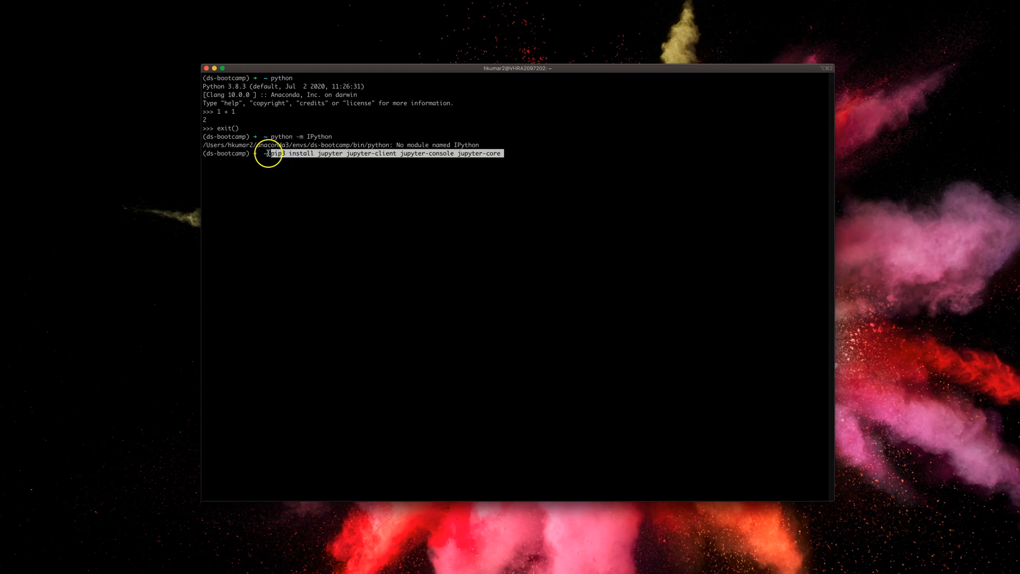
mouse_move(349, 156)
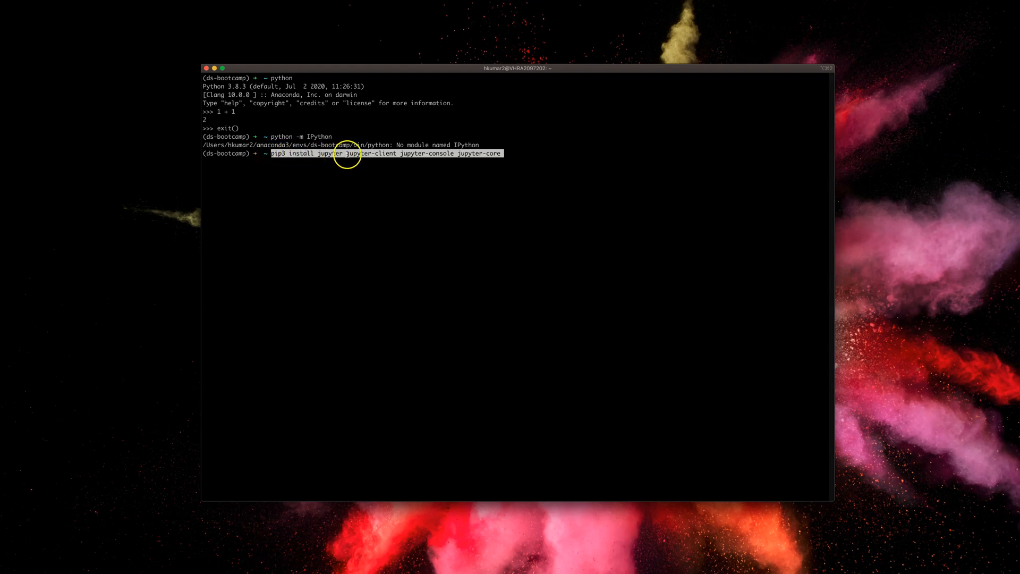
mouse_move(492, 153)
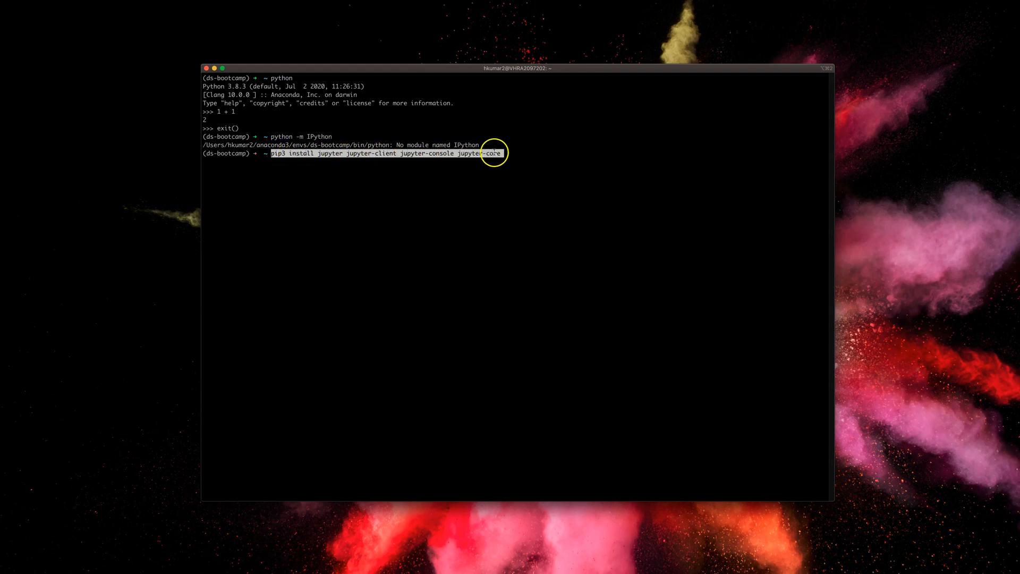
mouse_move(462, 171)
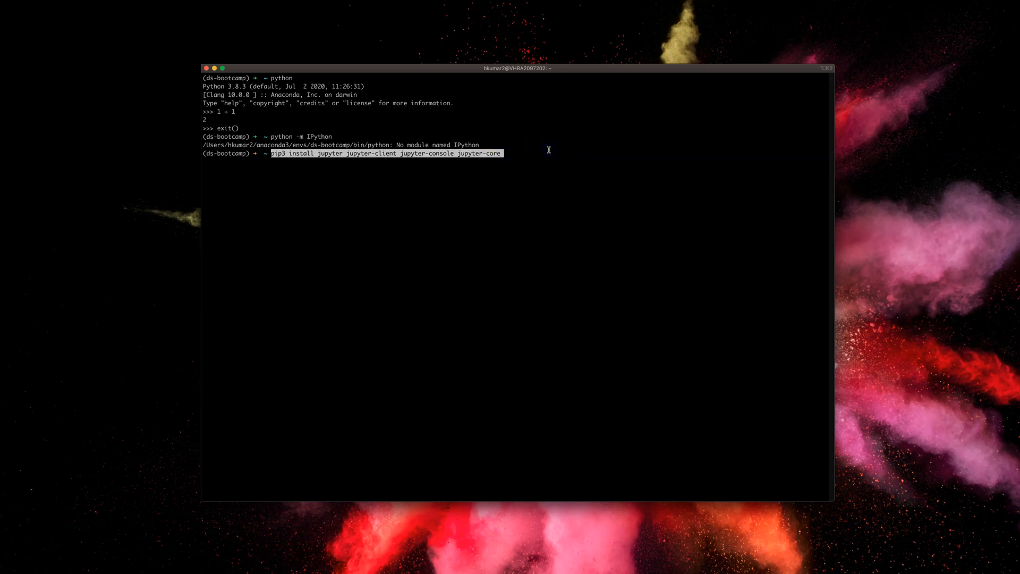
Run the pip3 install of the Jupyter packages until it succeeds, then clear the screen
key(enter)
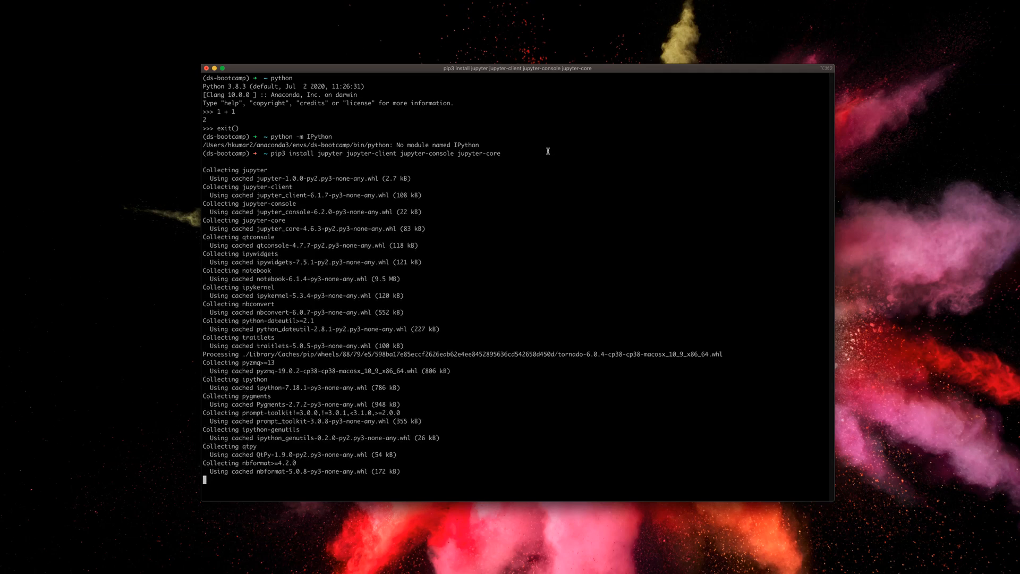
scroll(down, 3)
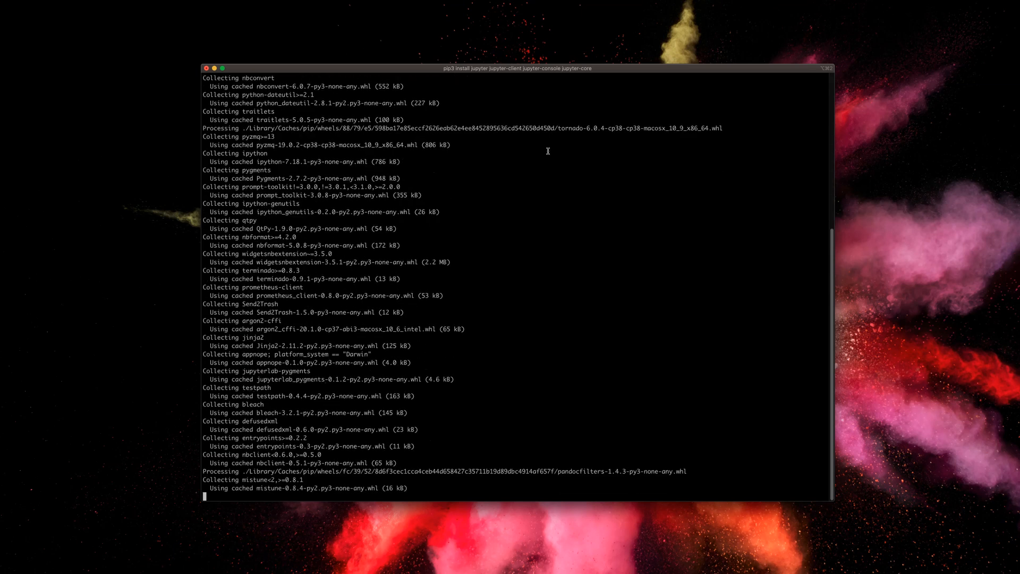
scroll(down, 3)
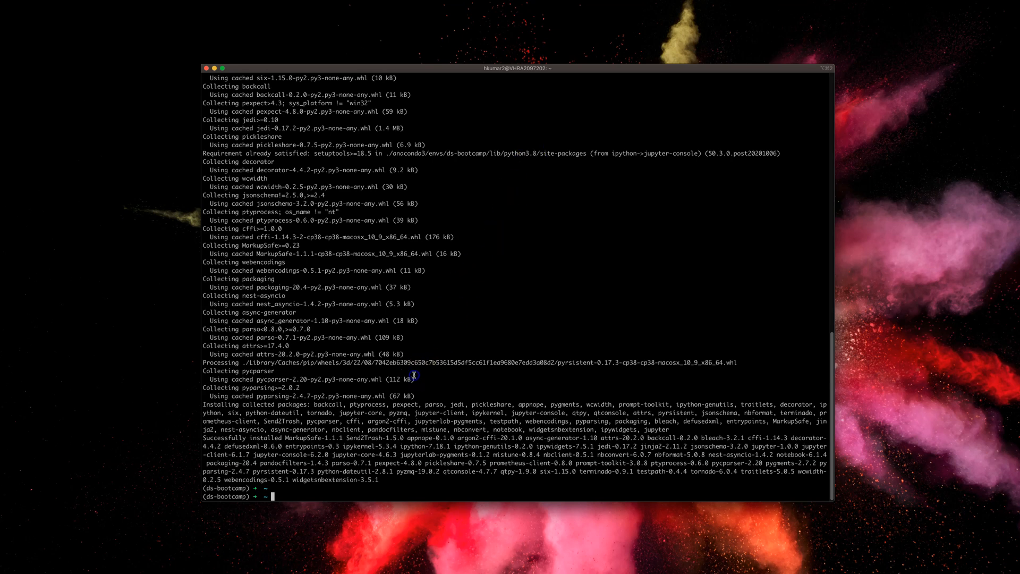
text(clear)
text(1 + 1)
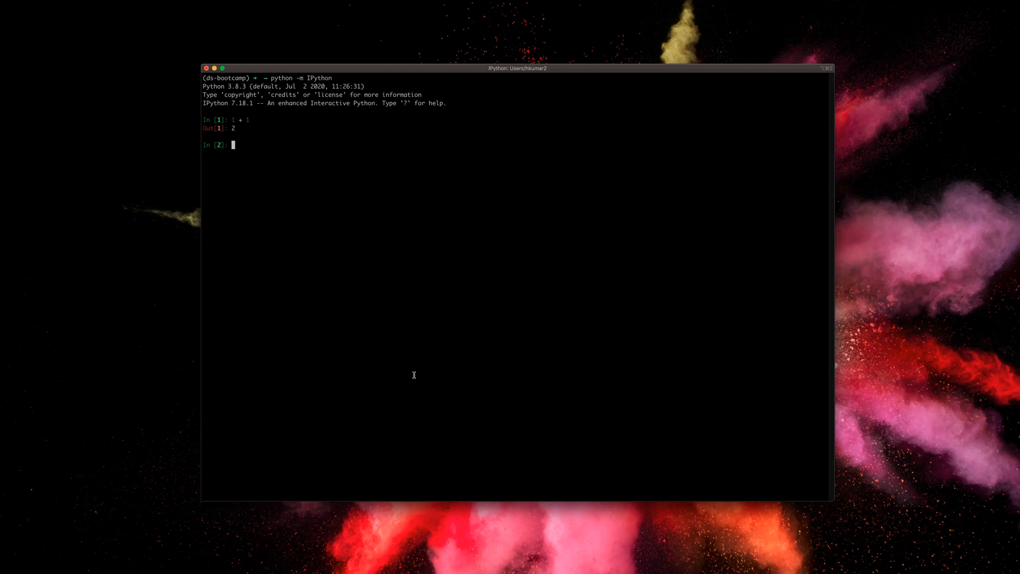
Exit the IPython shell after it evaluated 1 + 1 as 2
text(exit()
text(jupy)
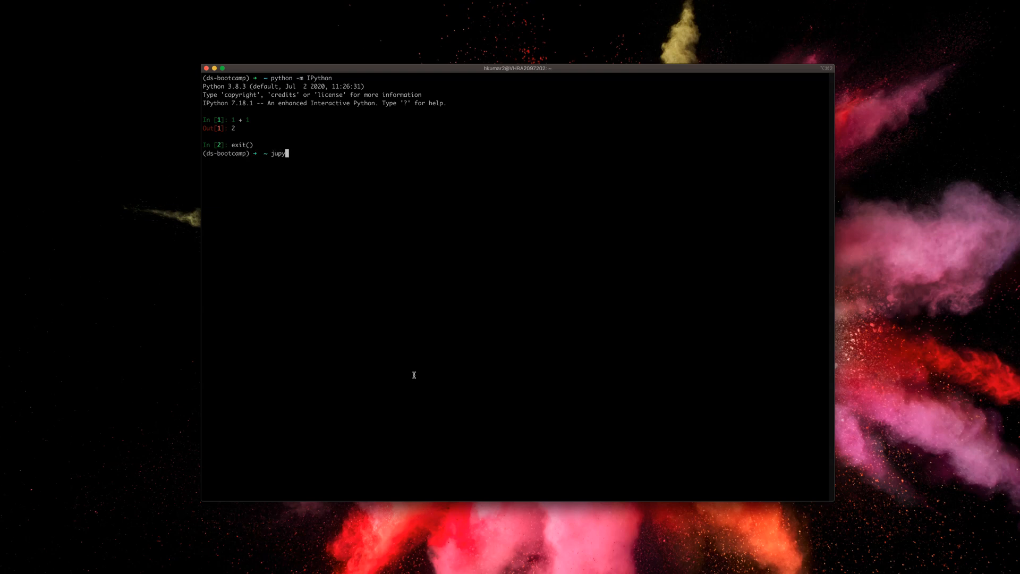
Run jupyter notebook to launch the Jupyter Notebook server
text(ter no)
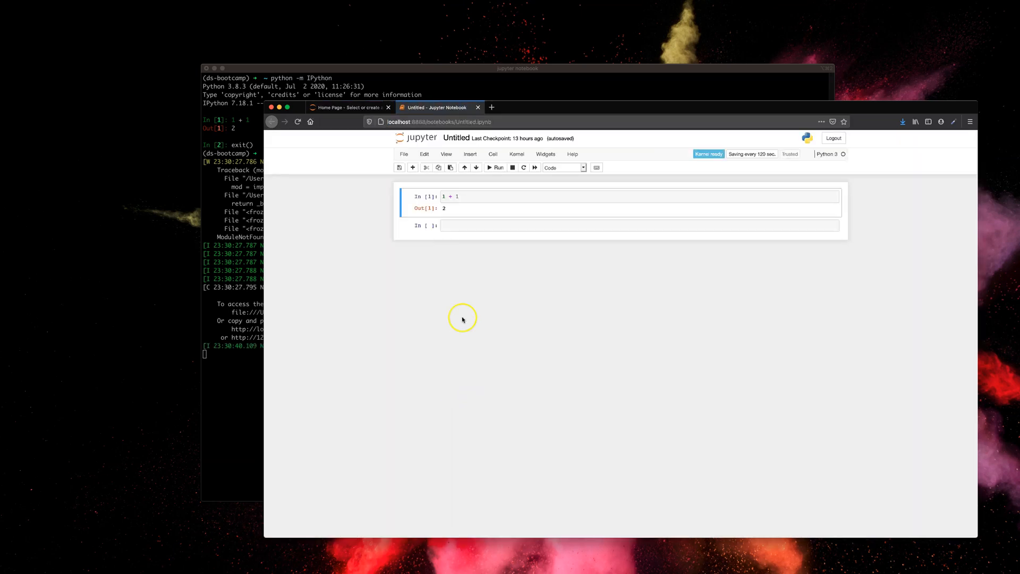
Compute 3 + 4 in a new notebook cell to get 7
click(449, 196)
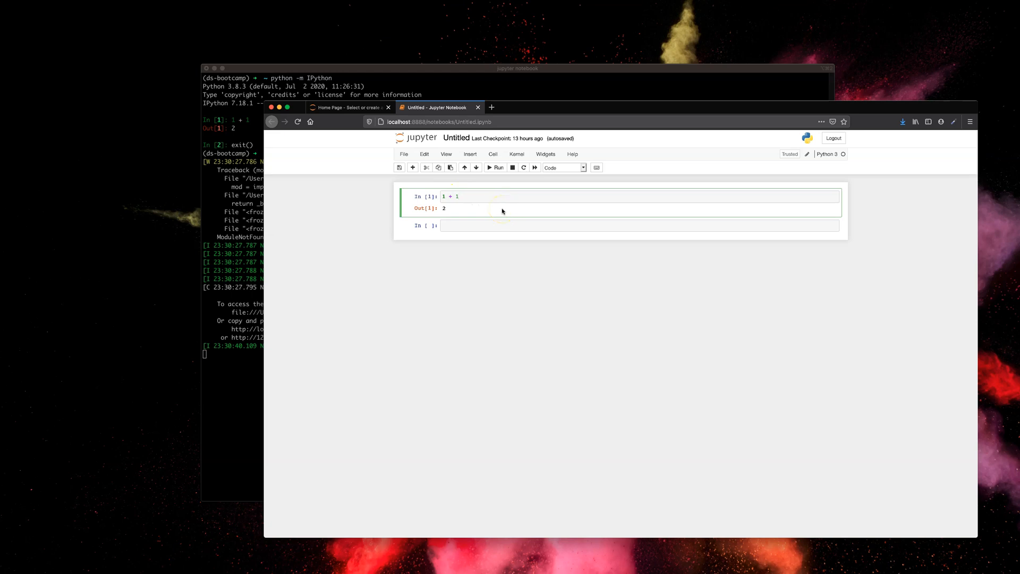
click(524, 225)
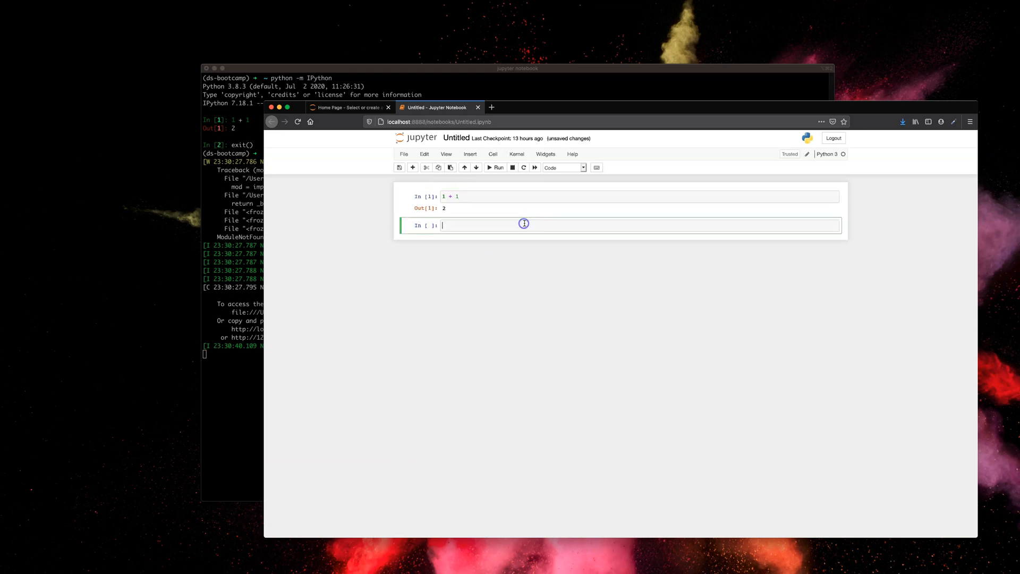
text(3 + 4)
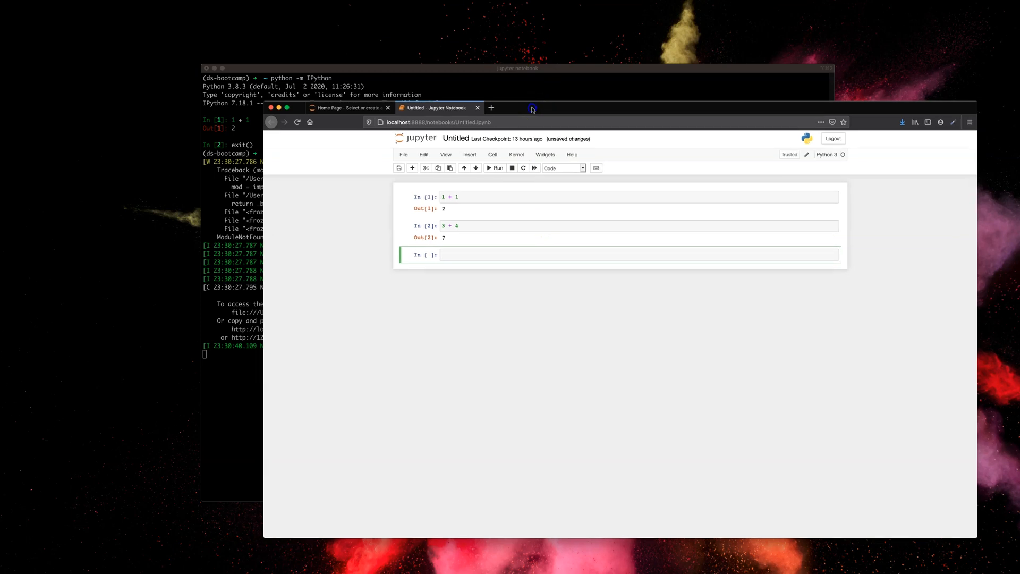
Compare with the terminal's earlier IPython 1 + 1 output, then return to the notebook
click(516, 68)
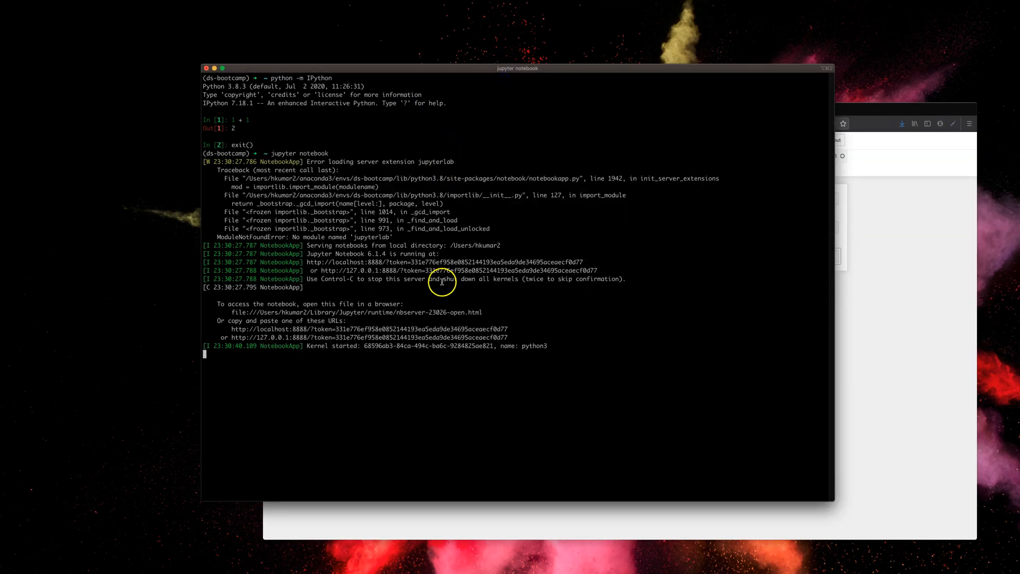
mouse_move(256, 130)
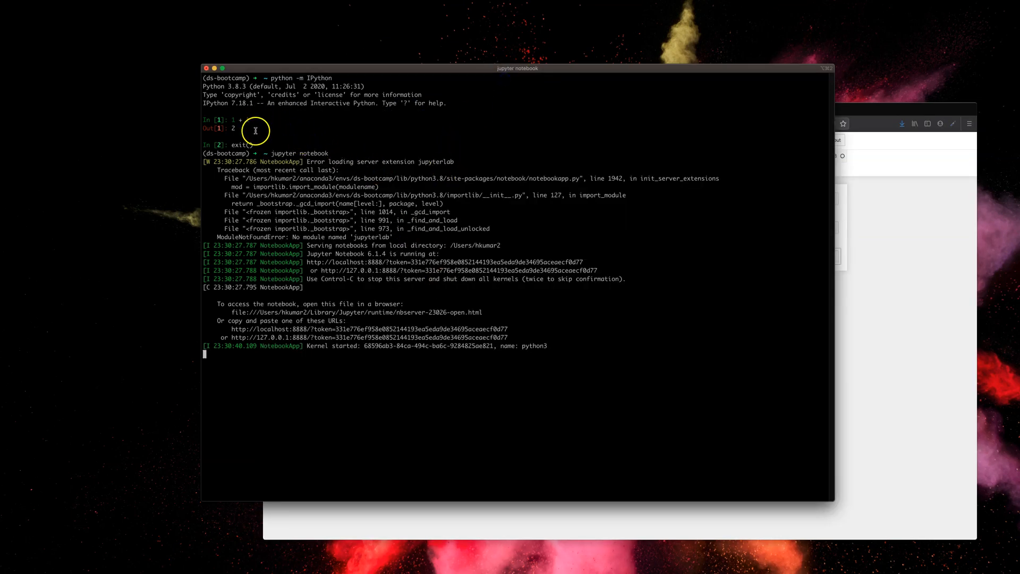
drag(234, 120, 254, 145)
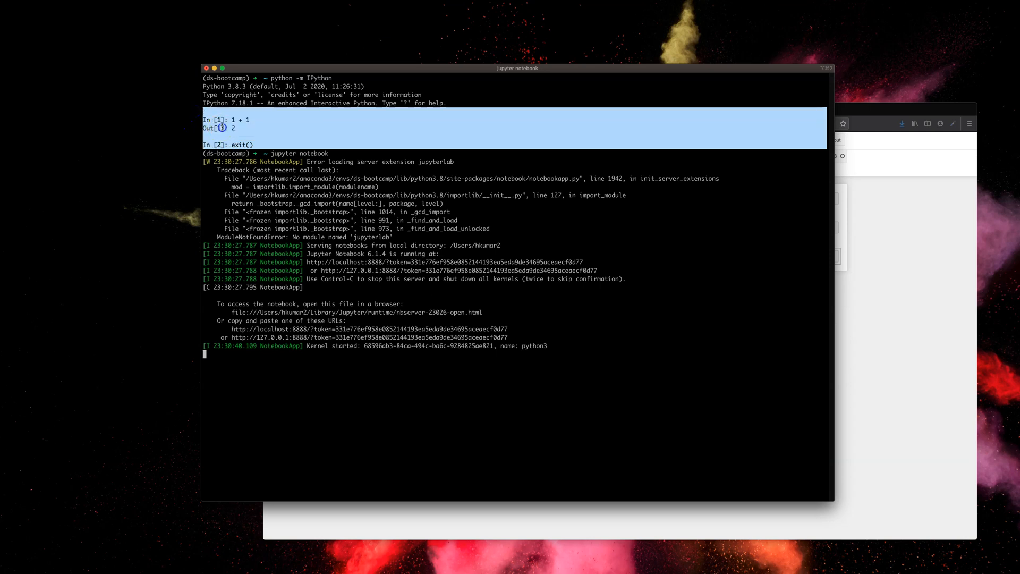
click(270, 156)
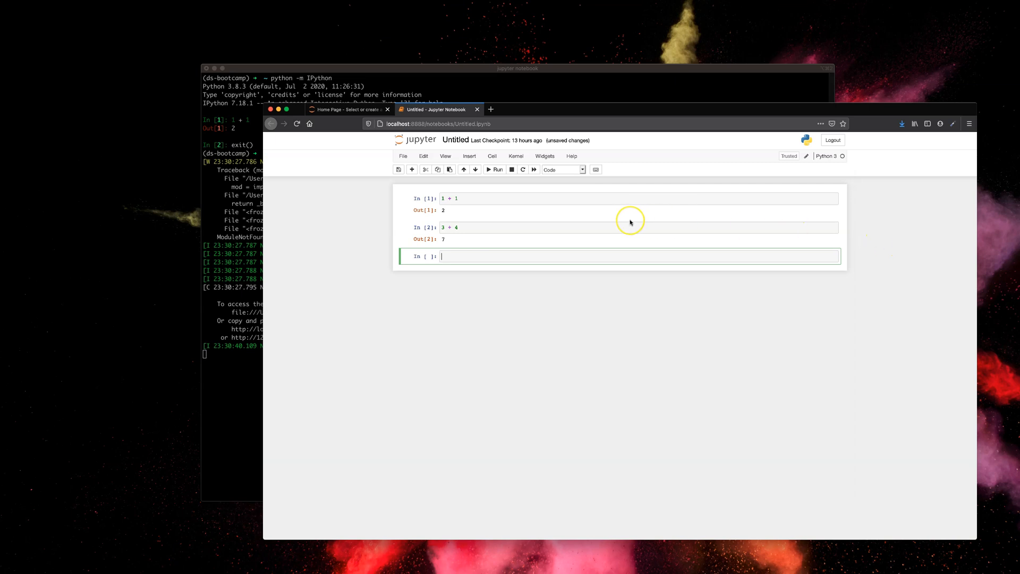
mouse_move(629, 222)
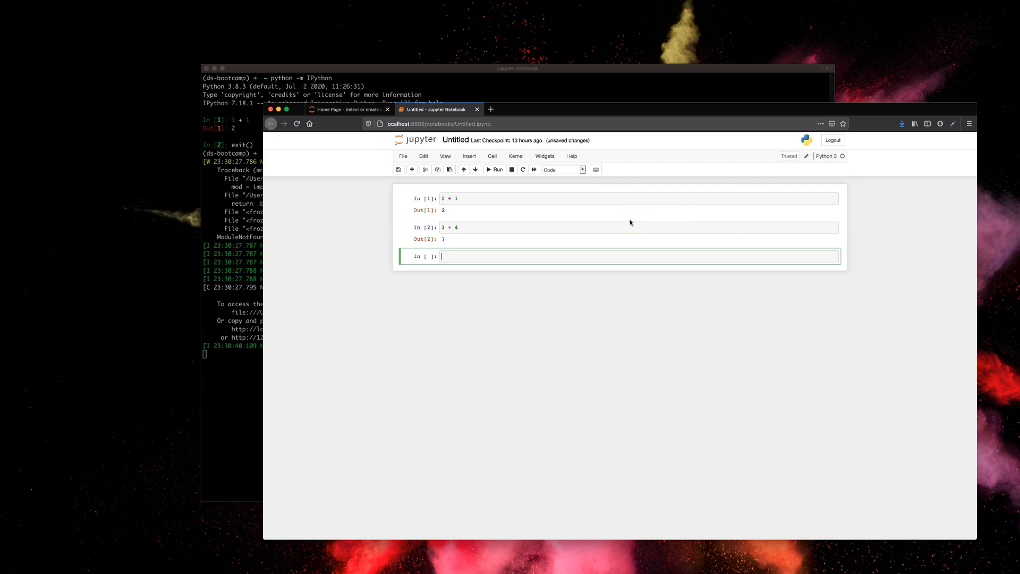